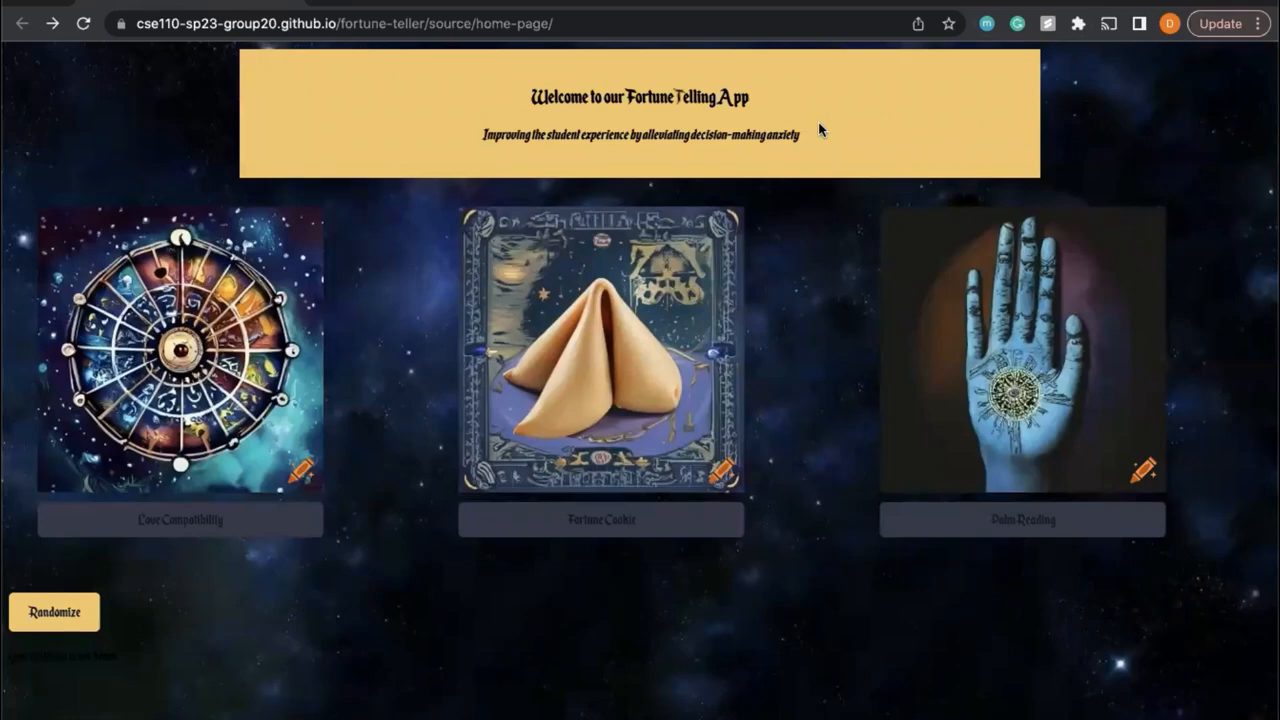
pyautogui.moveTo(788, 160)
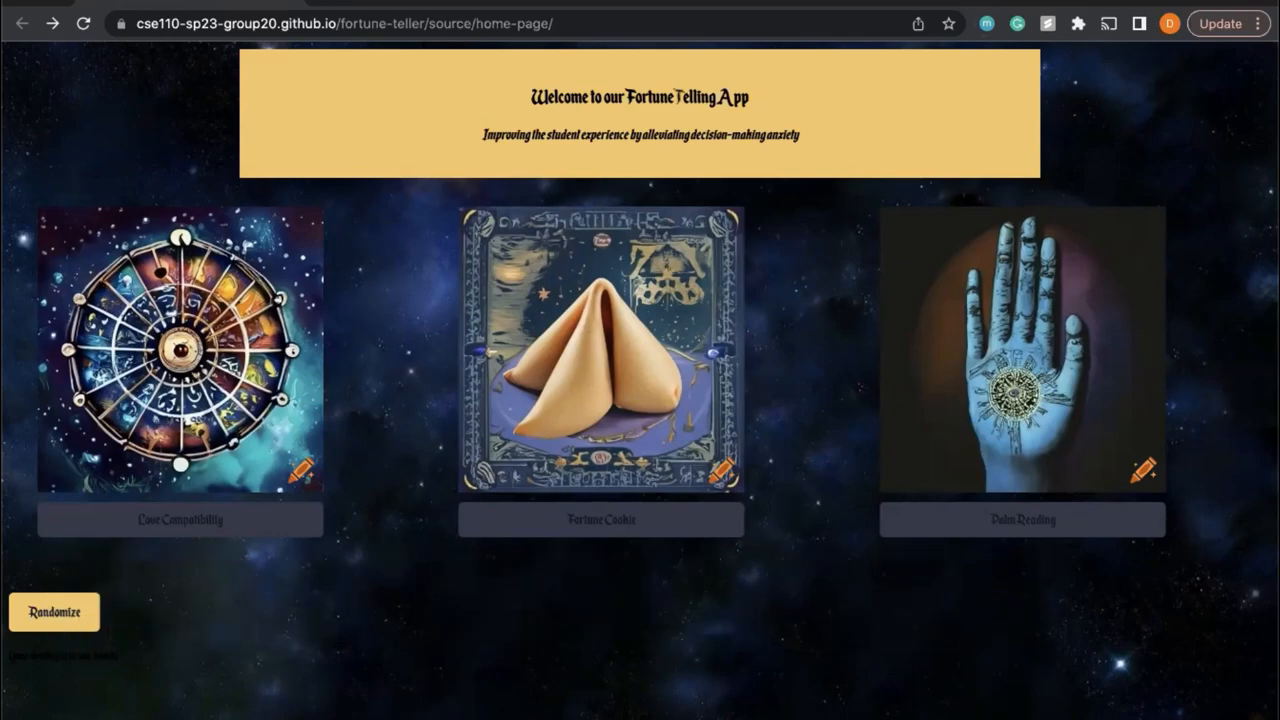
pyautogui.moveTo(248, 552)
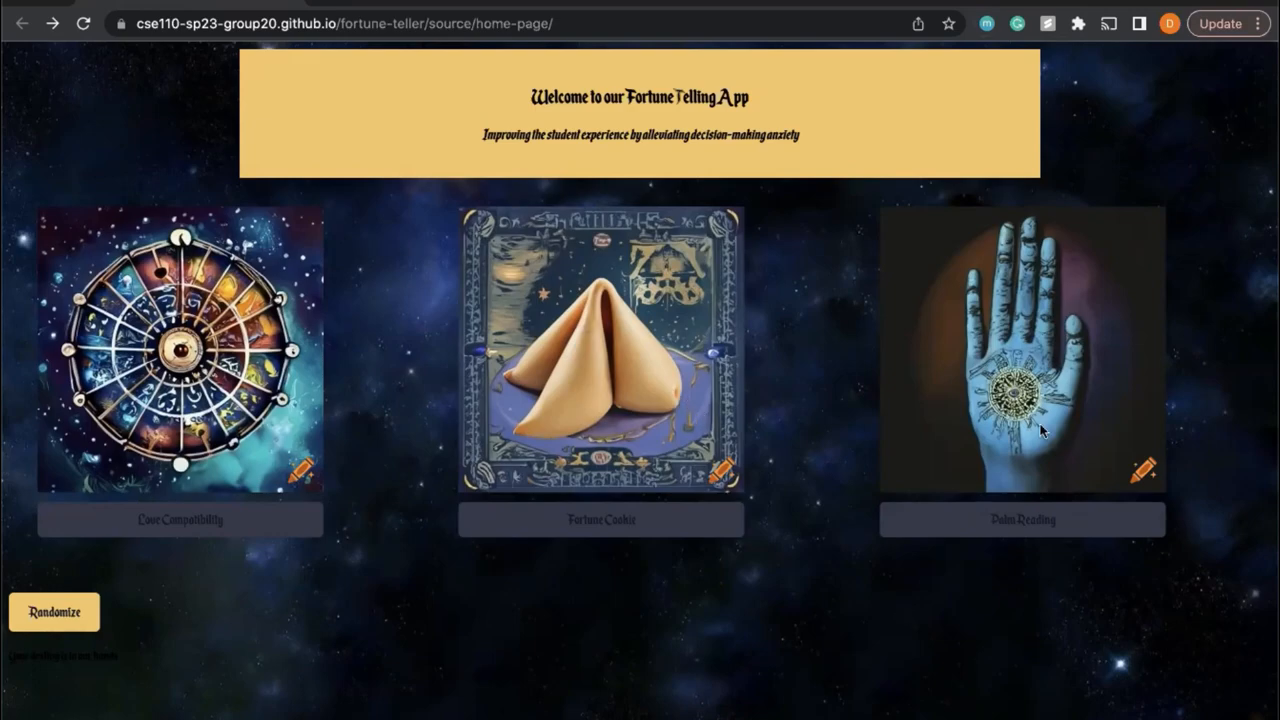
pyautogui.moveTo(676, 666)
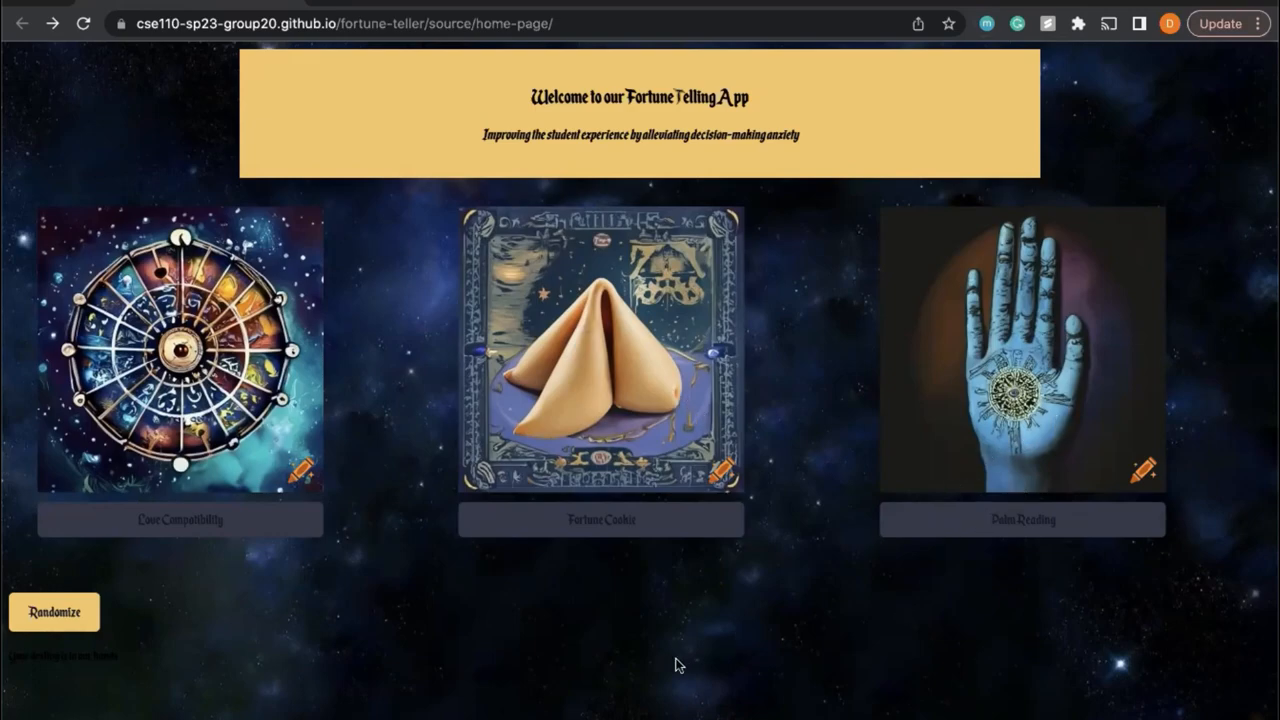
pyautogui.moveTo(710, 356)
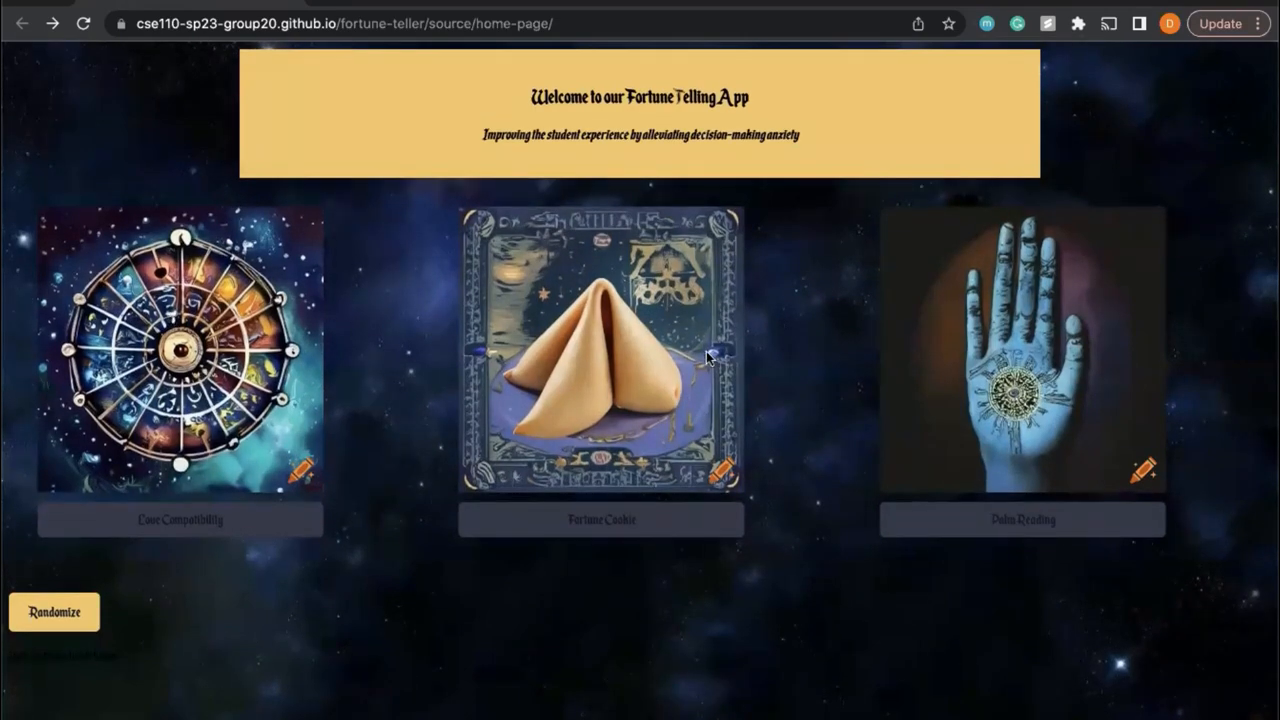
pyautogui.moveTo(436, 324)
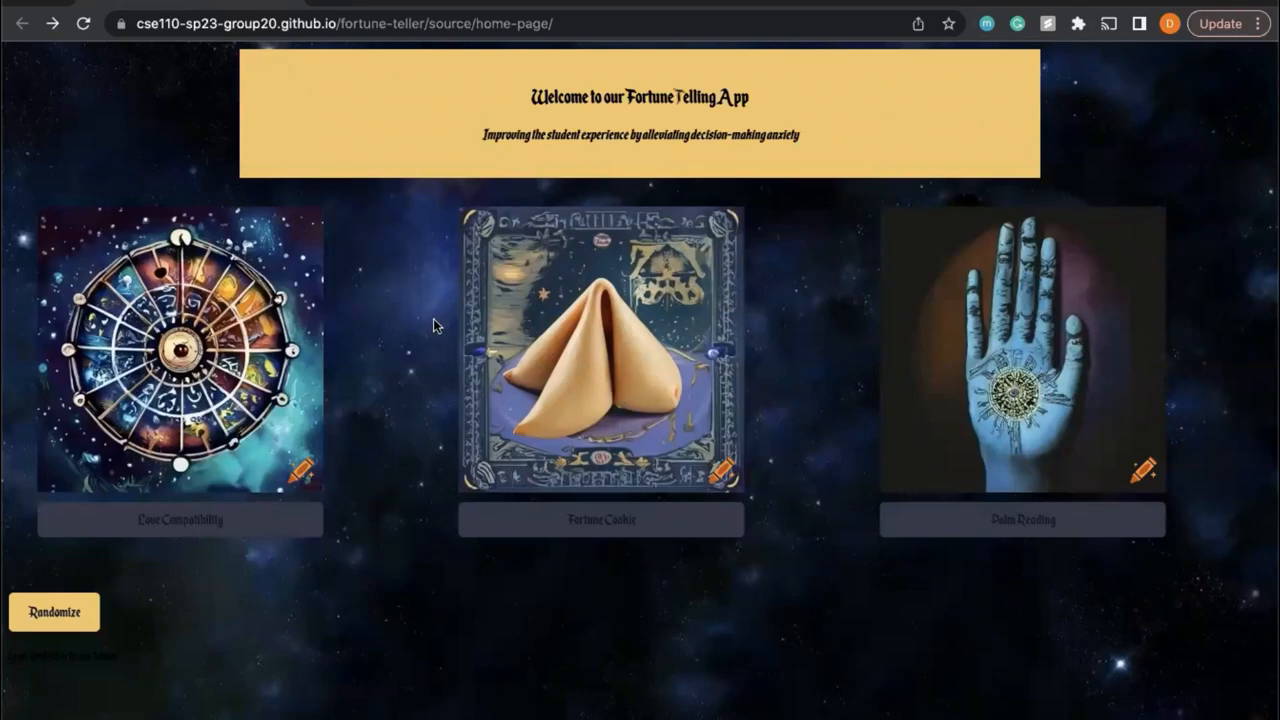
# Visit Zodiac Compatibility, then crack open a fortune on the Fortune Cookie page and return home.
pyautogui.click(180, 350)
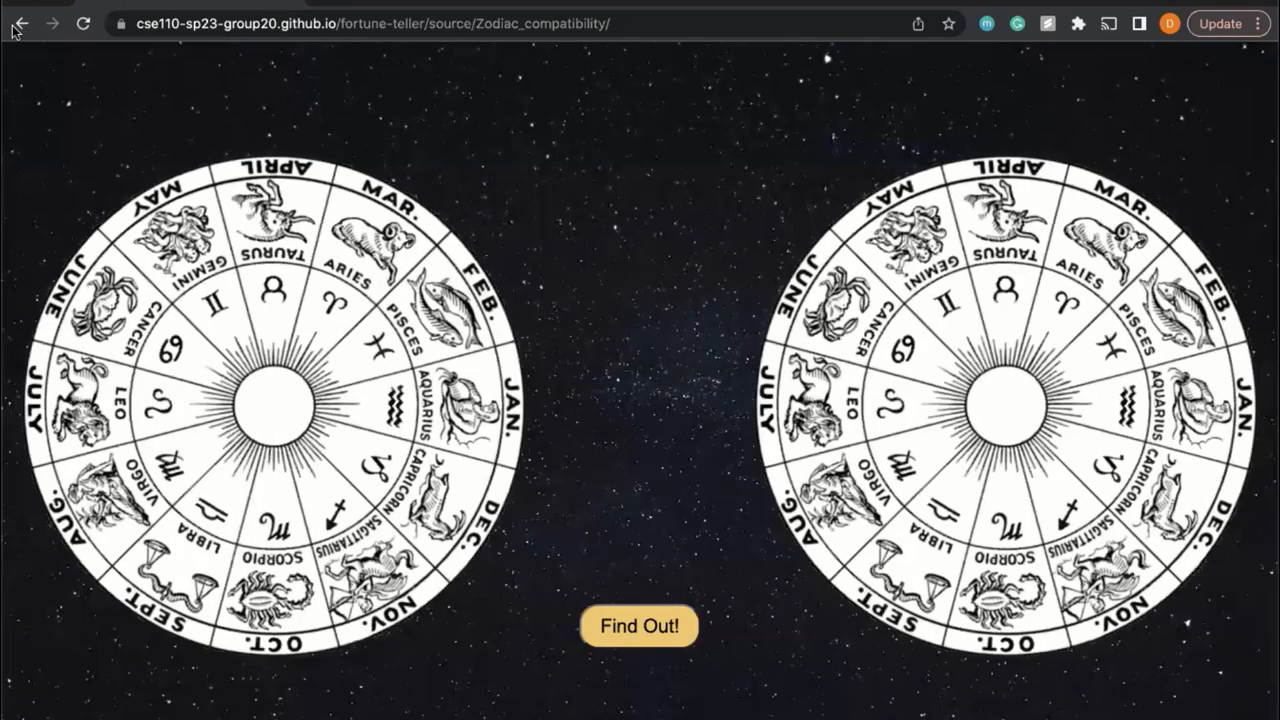
pyautogui.click(36, 24)
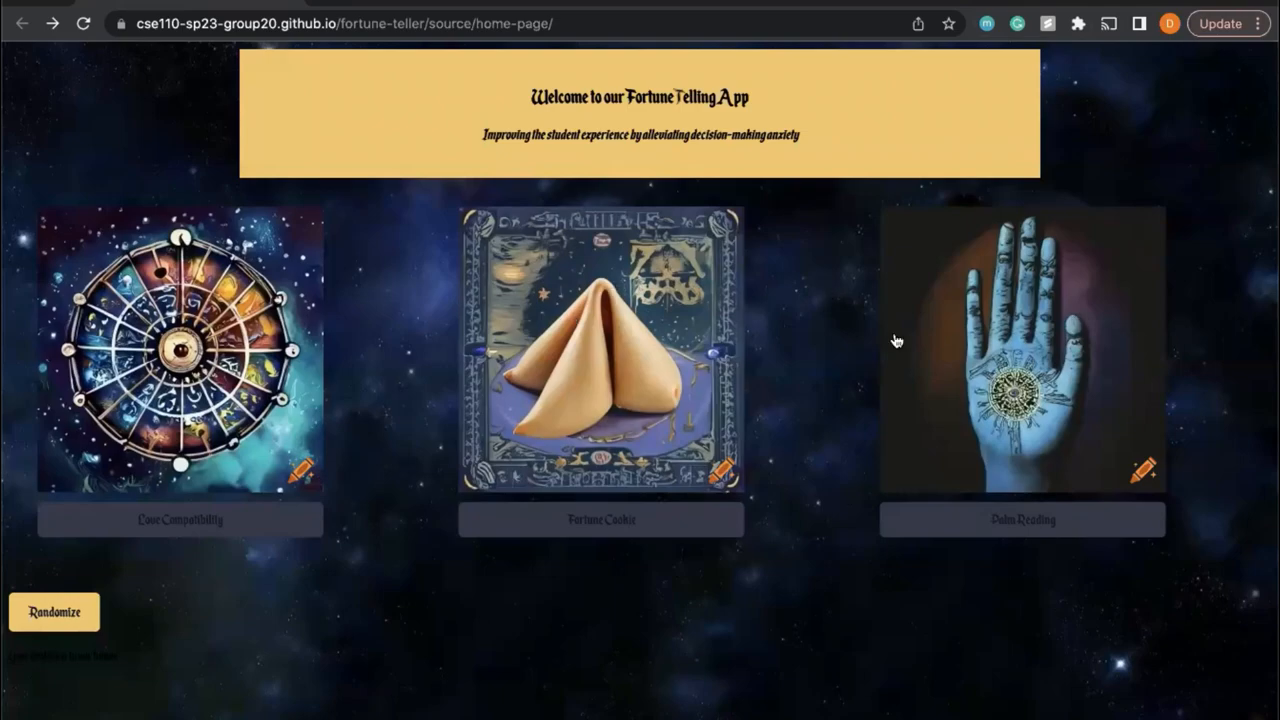
pyautogui.moveTo(88, 660)
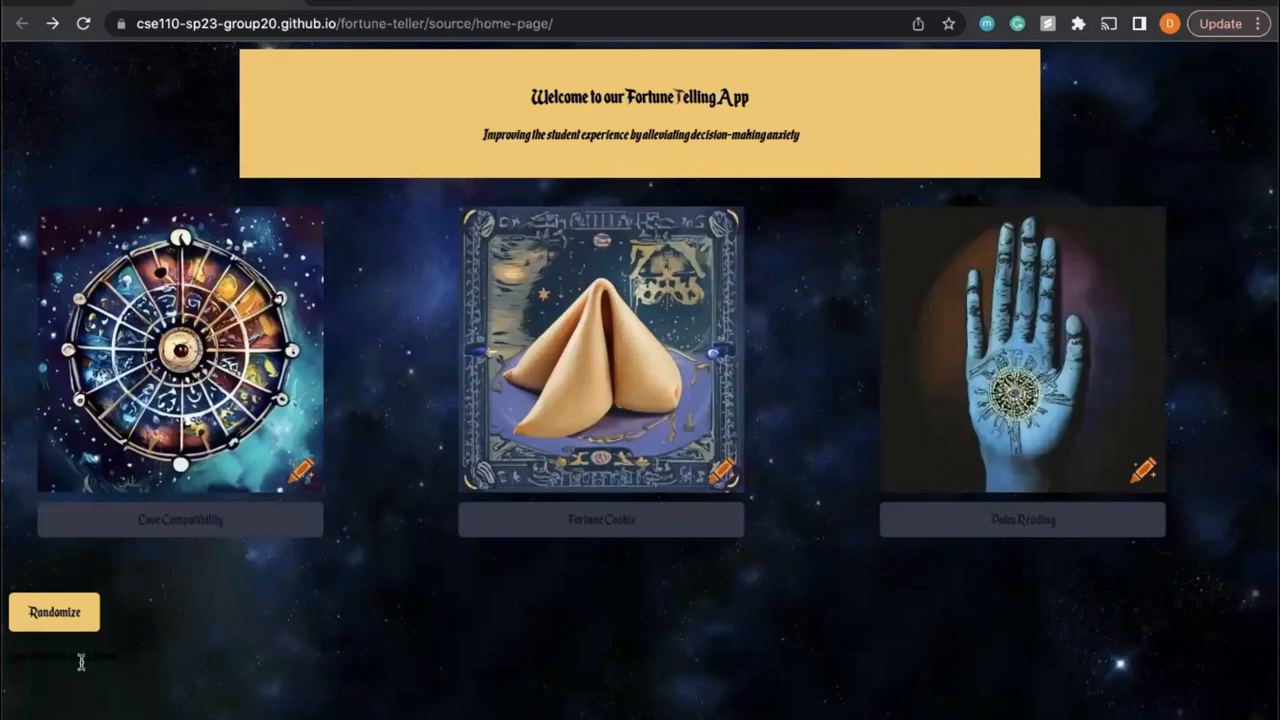
pyautogui.click(600, 360)
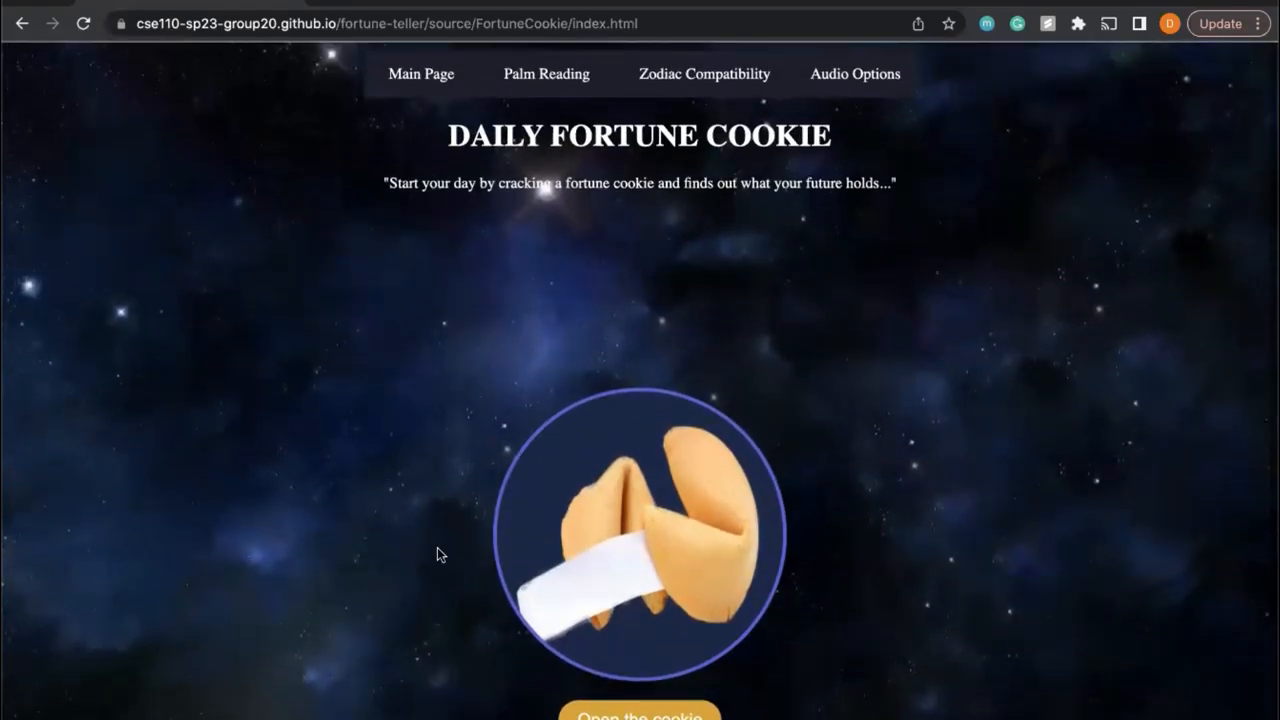
pyautogui.scroll(-3)
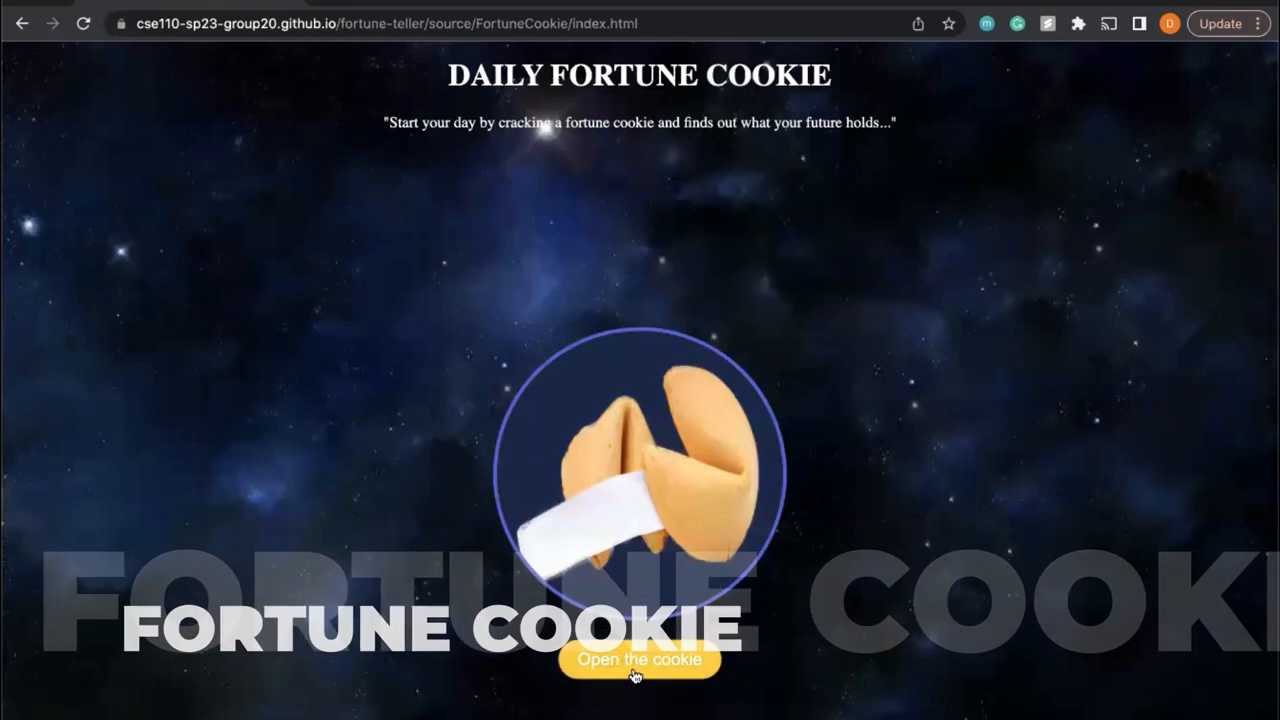
pyautogui.click(636, 676)
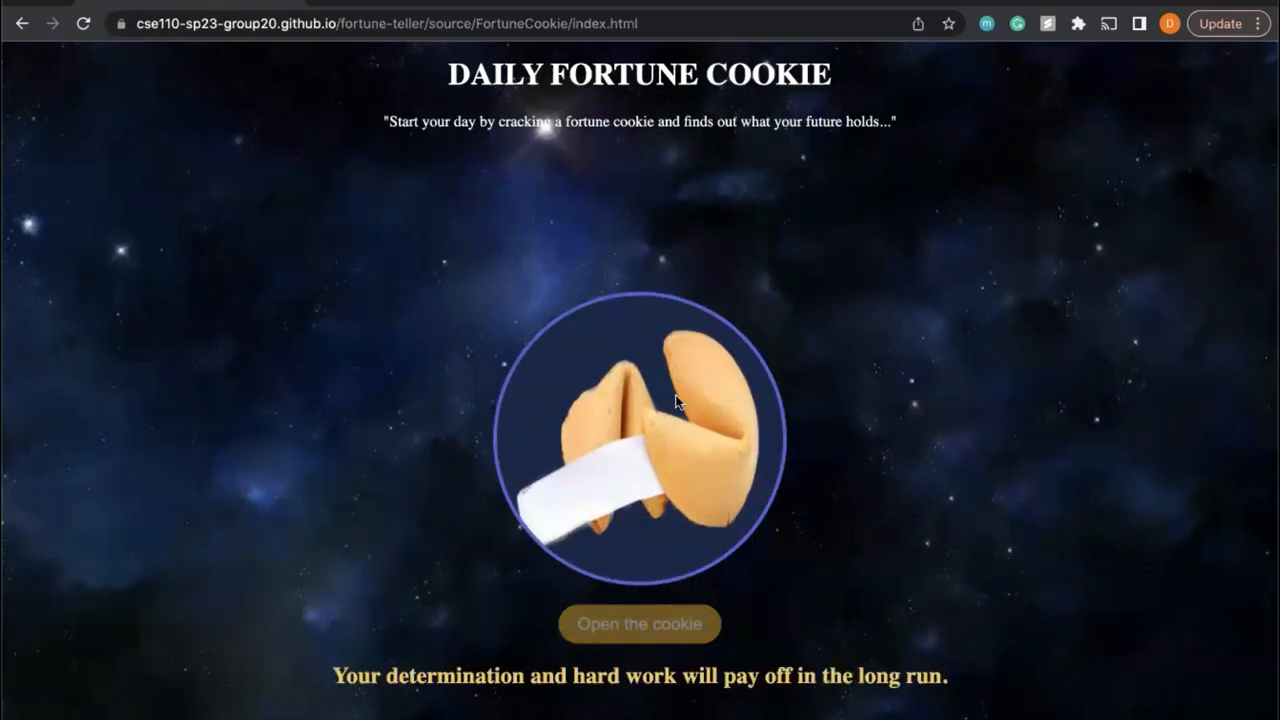
pyautogui.scroll(-3)
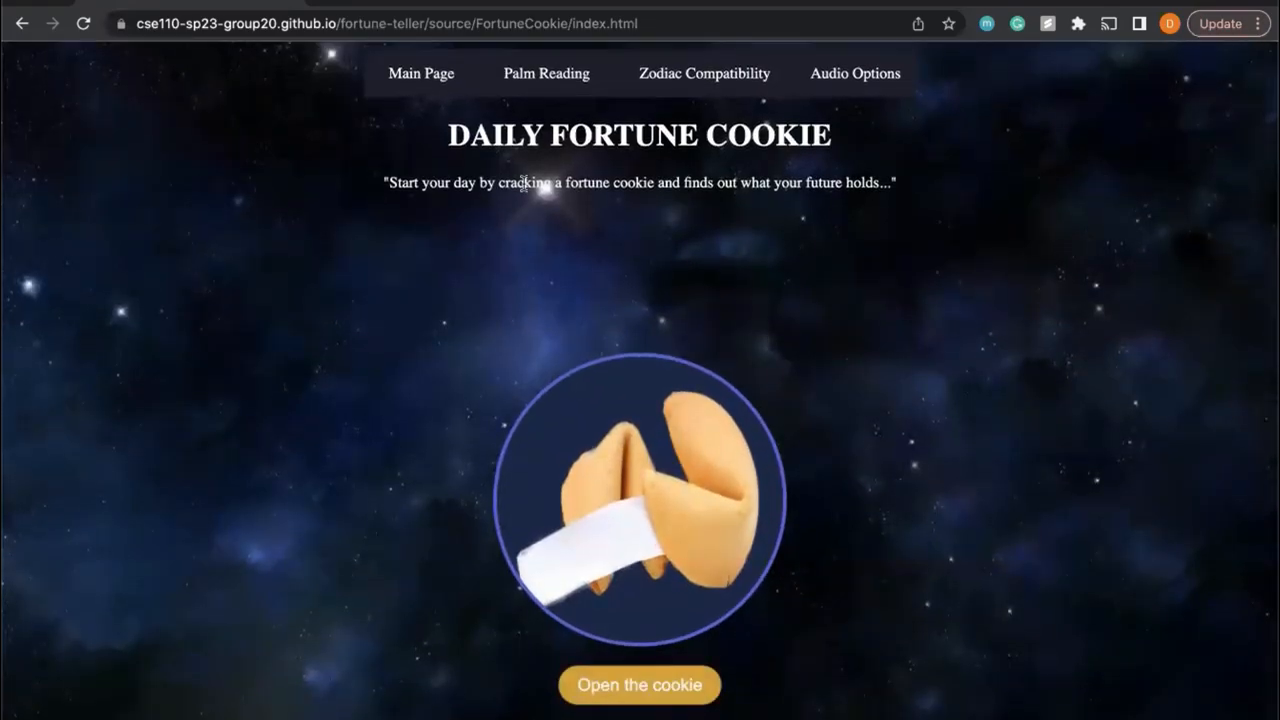
pyautogui.click(420, 74)
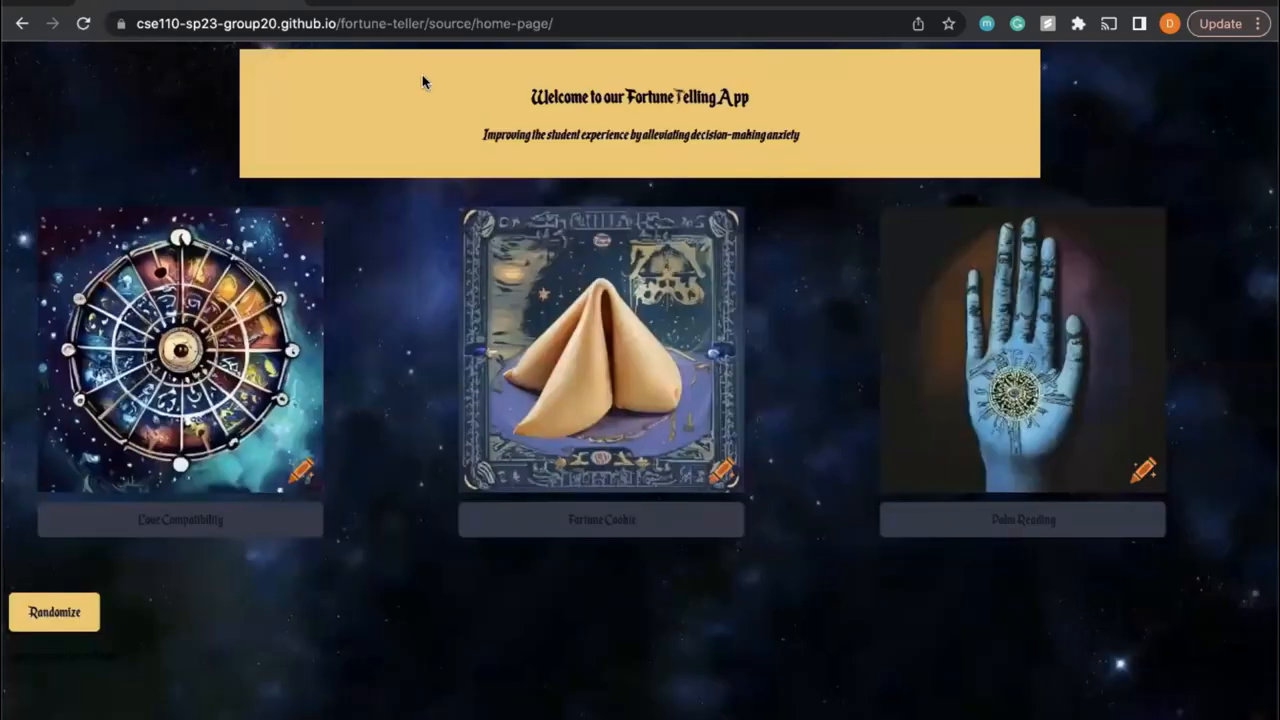
# Revisit Zodiac Compatibility and land on the Palm Reading page.
pyautogui.click(180, 350)
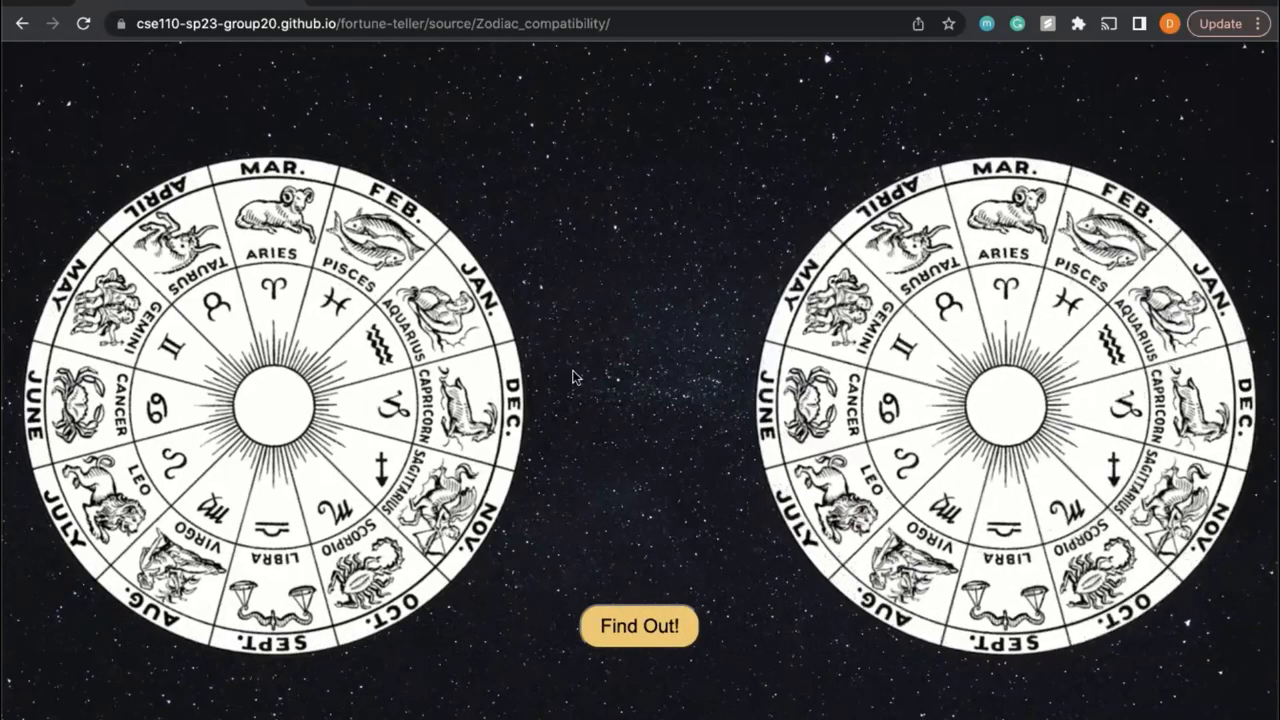
pyautogui.click(636, 628)
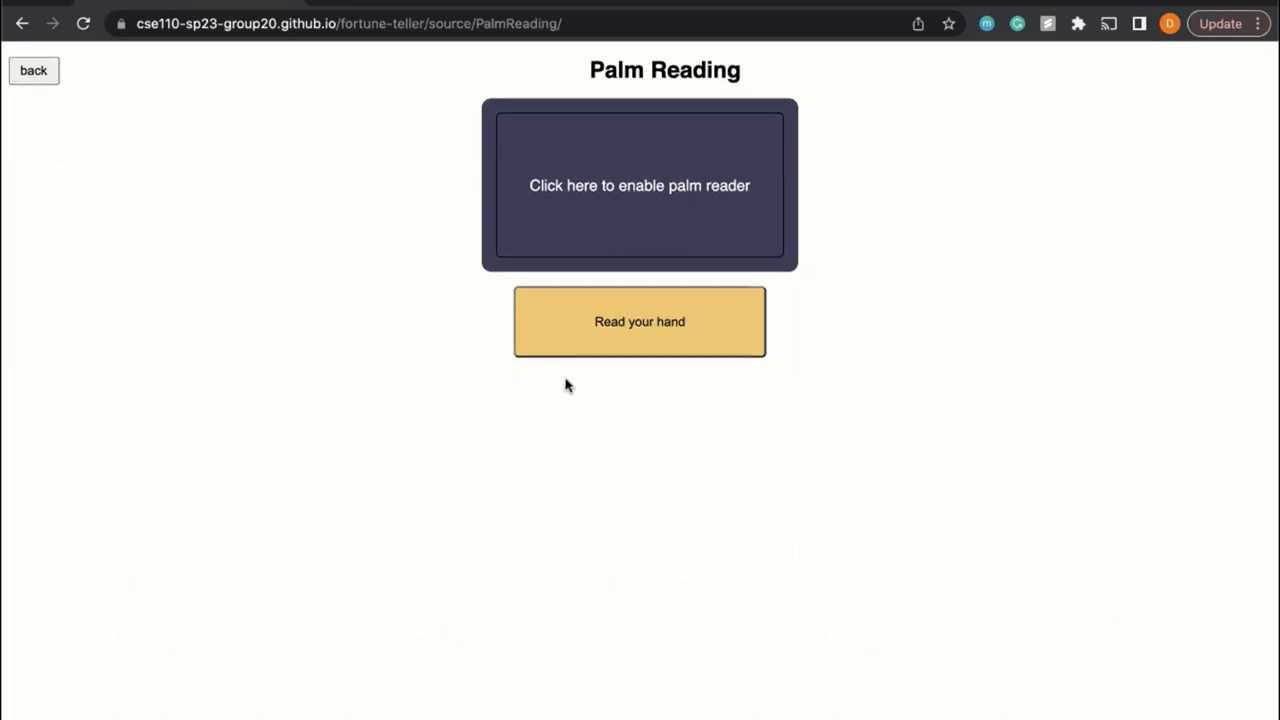
# Enable the camera palm reader, have it read the hand, then go back.
pyautogui.click(640, 320)
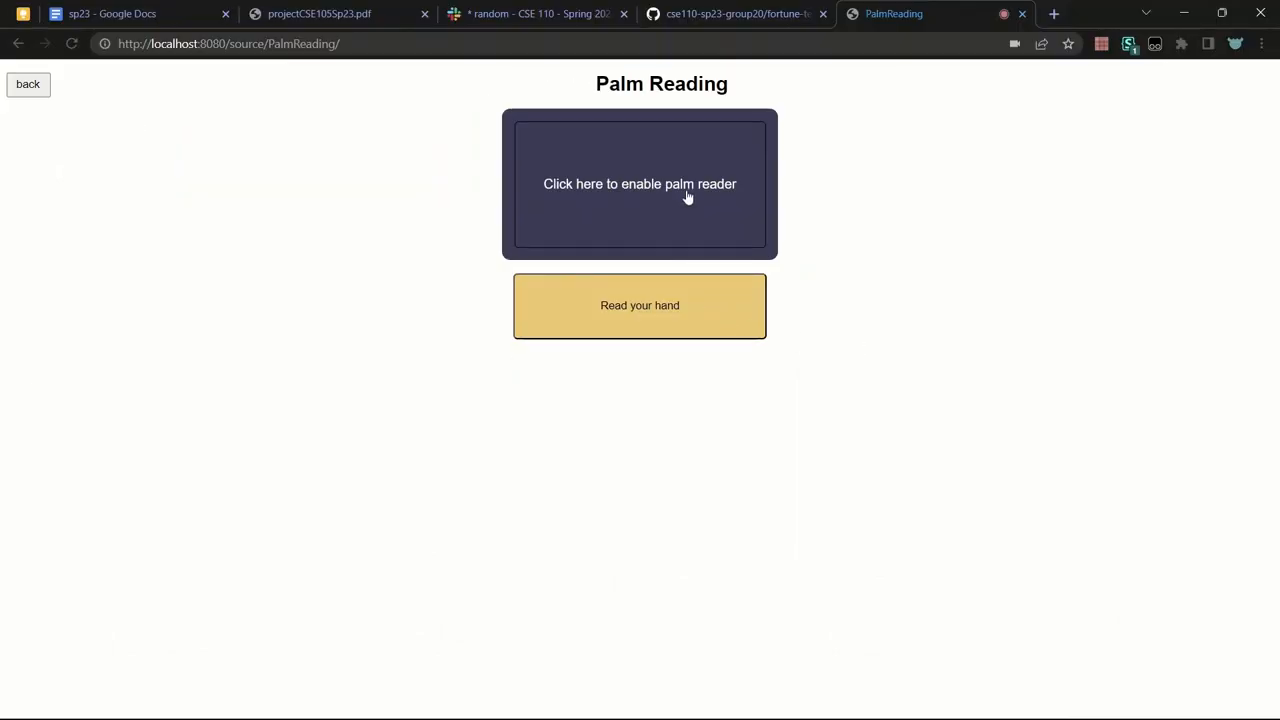
pyautogui.click(640, 184)
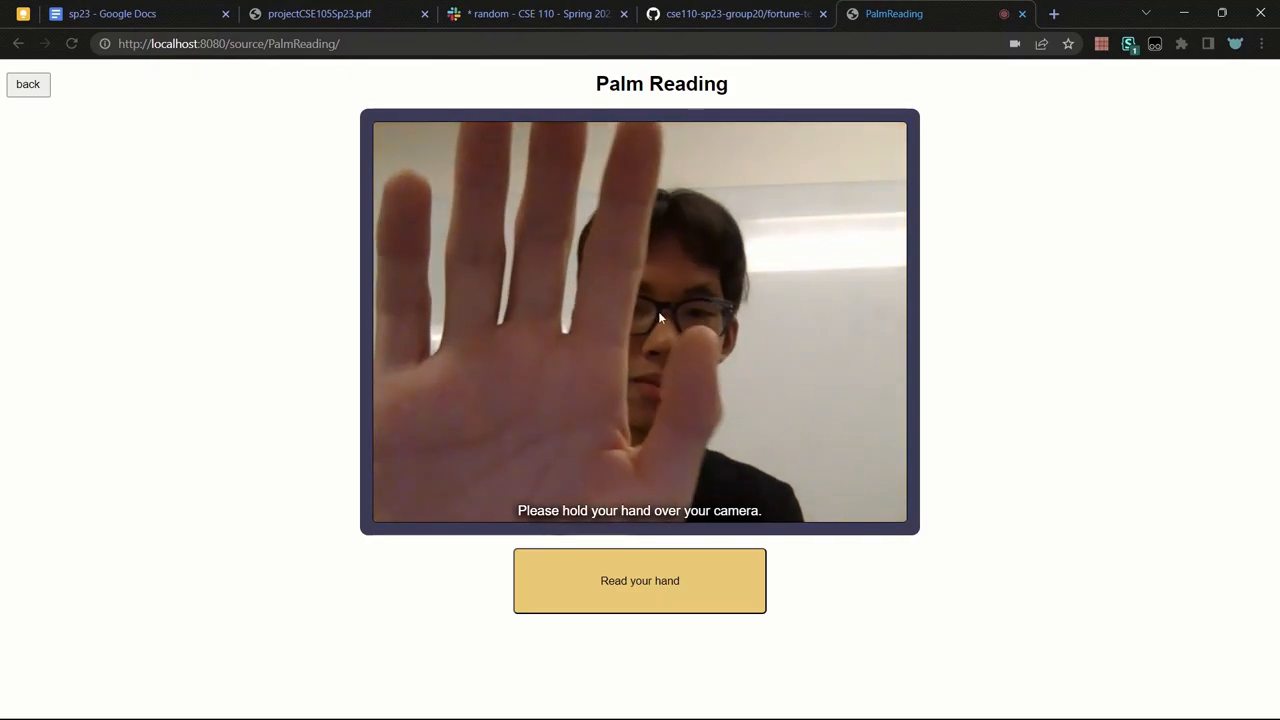
pyautogui.click(640, 580)
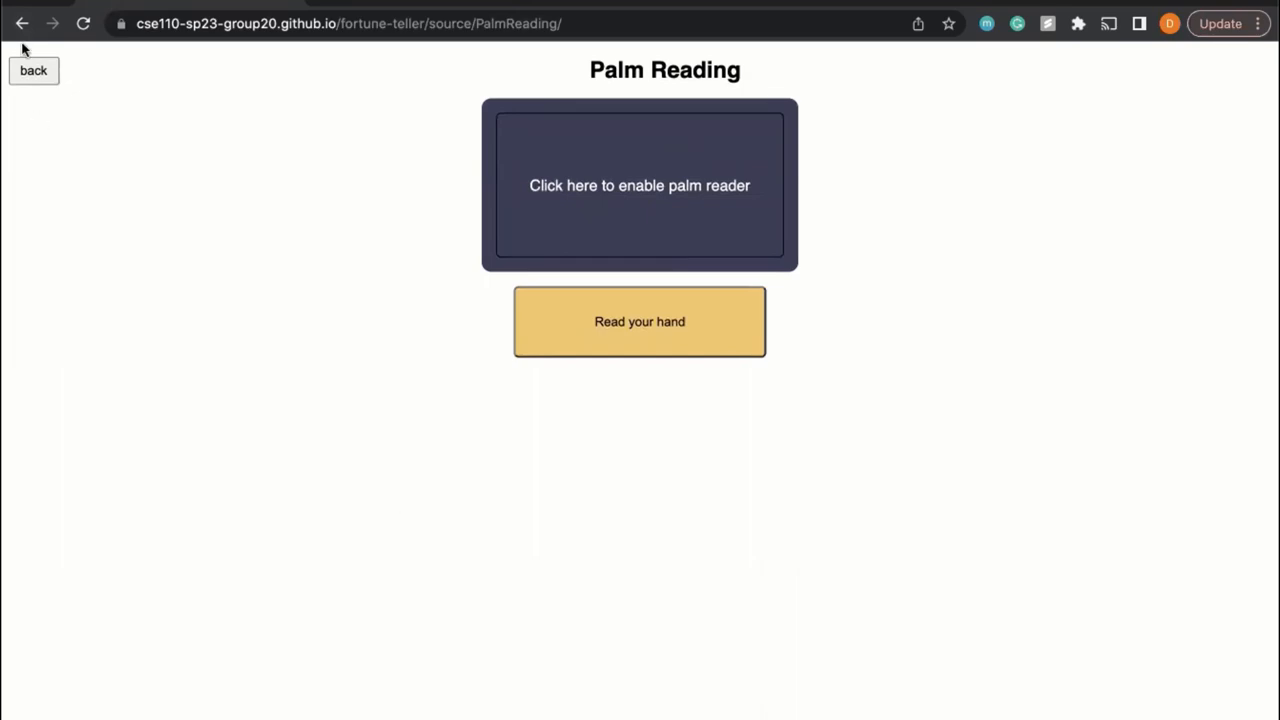
pyautogui.moveTo(22, 24)
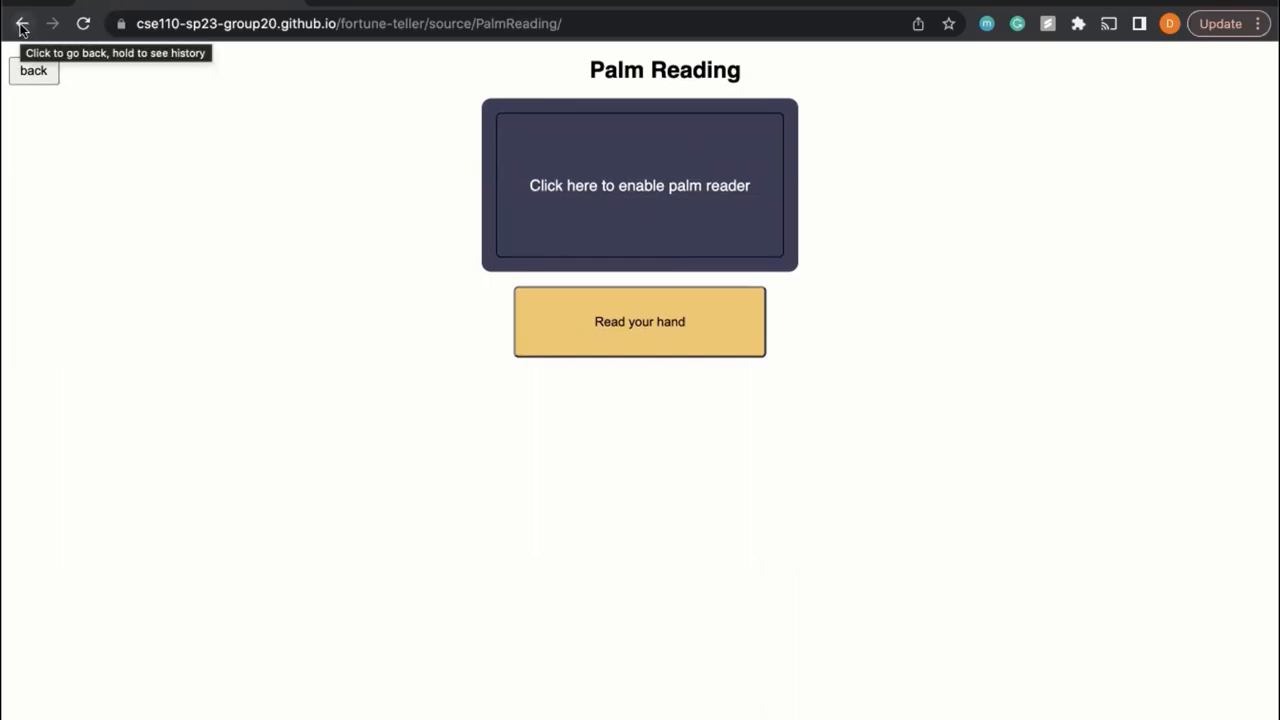
pyautogui.click(18, 22)
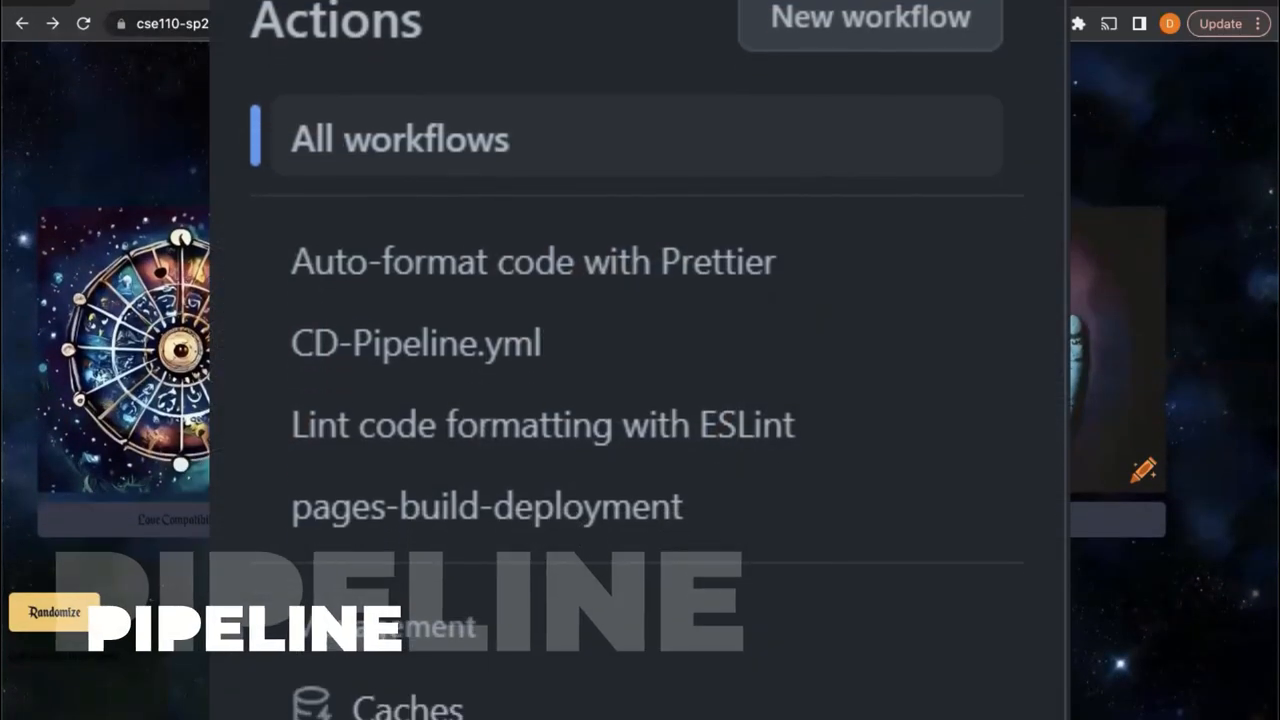
# Review the repo's Actions workflows and view the ESLint lint workflow's 22 runs.
pyautogui.scroll(-3)
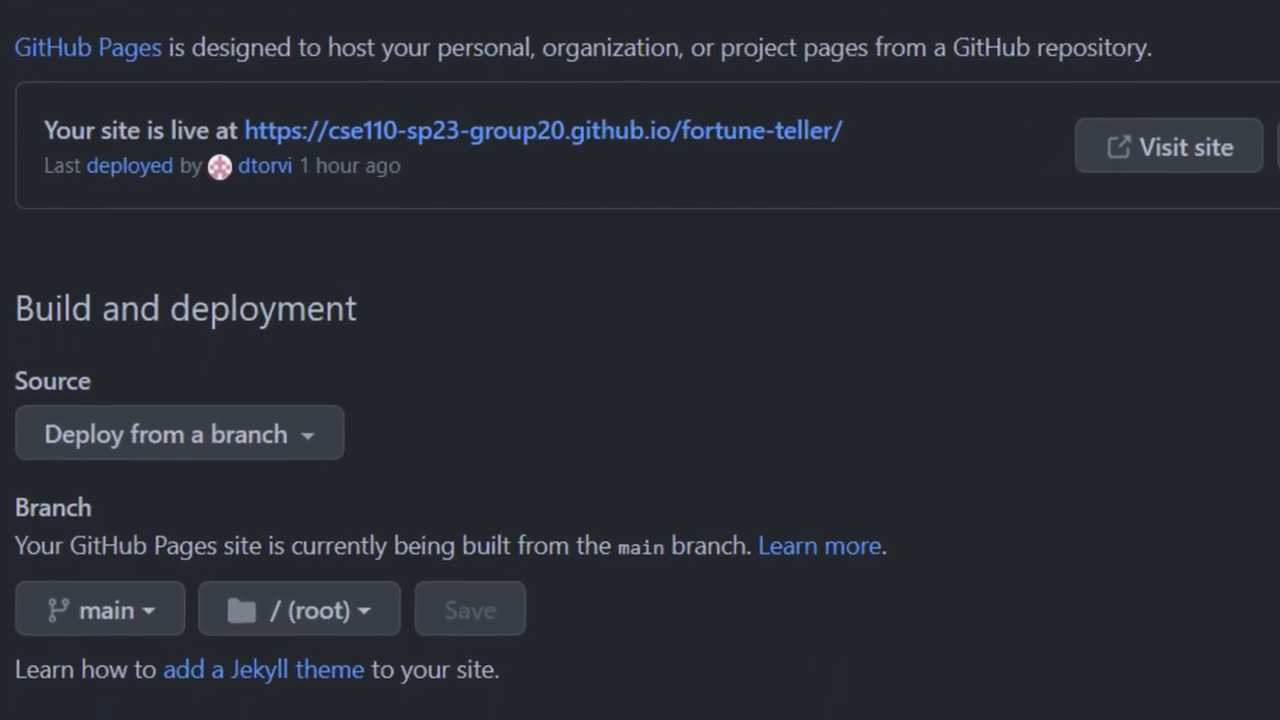
pyautogui.click(540, 130)
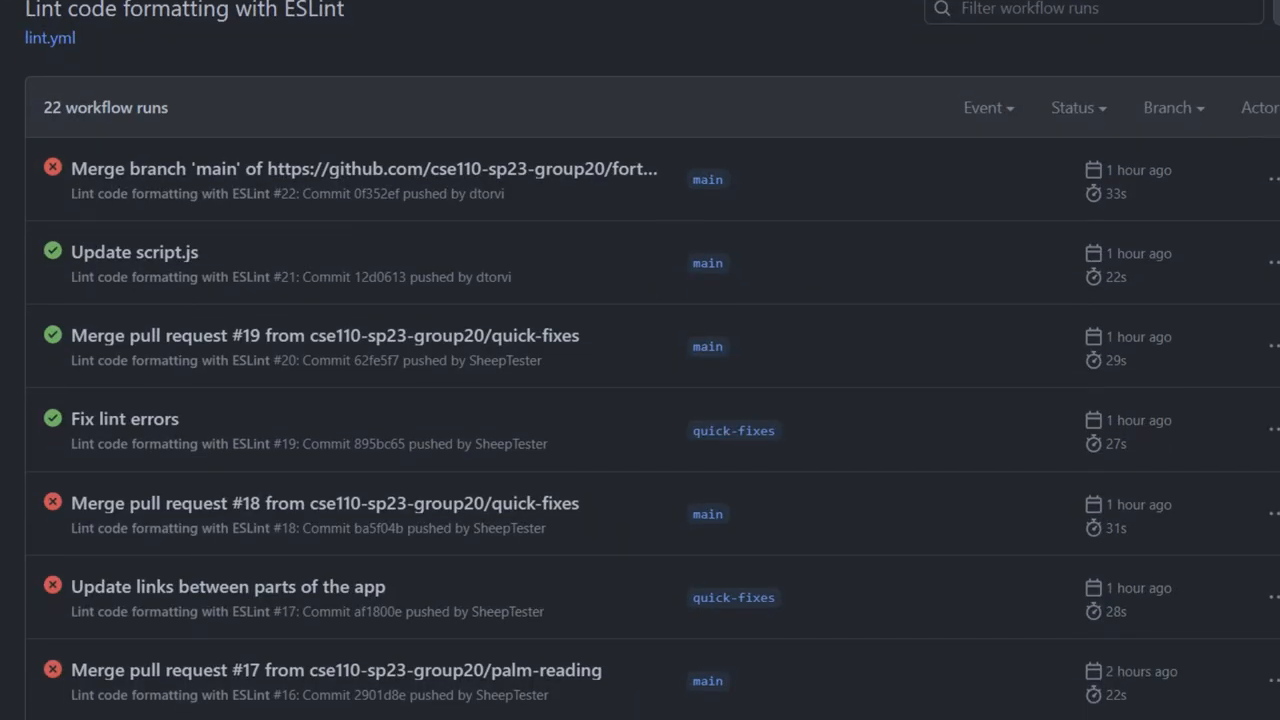
pyautogui.scroll(-3)
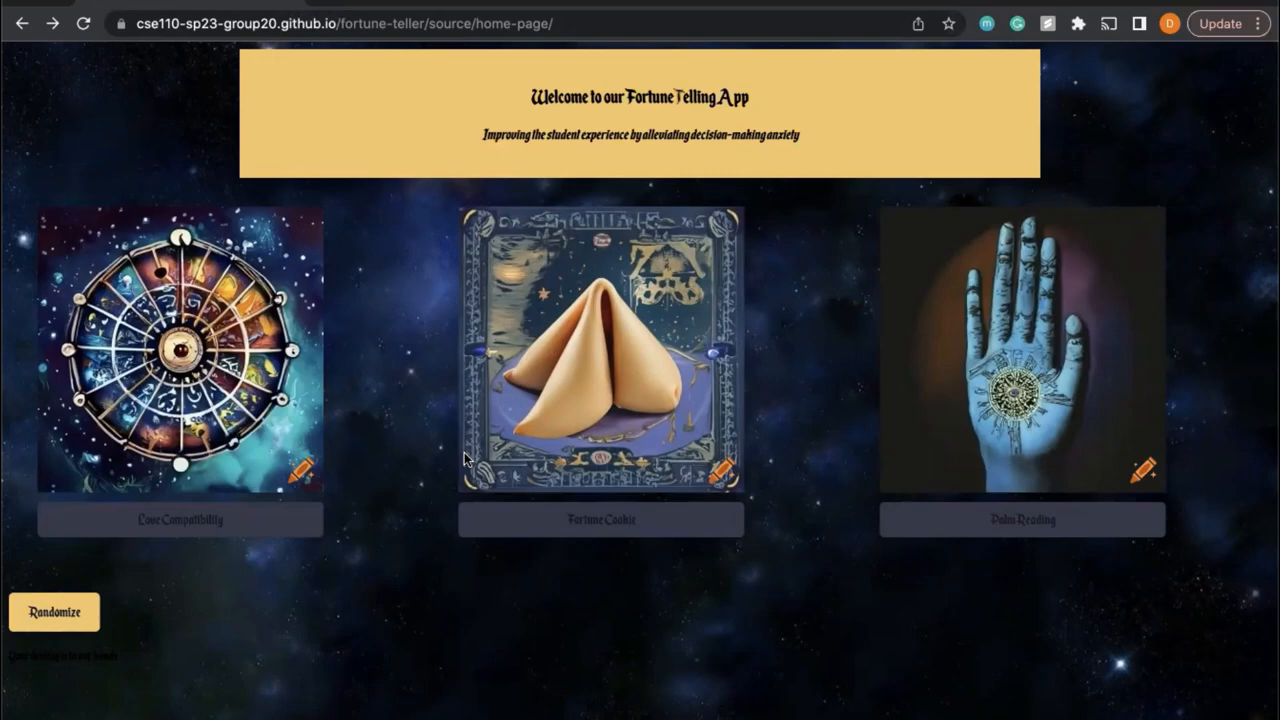
pyautogui.moveTo(374, 154)
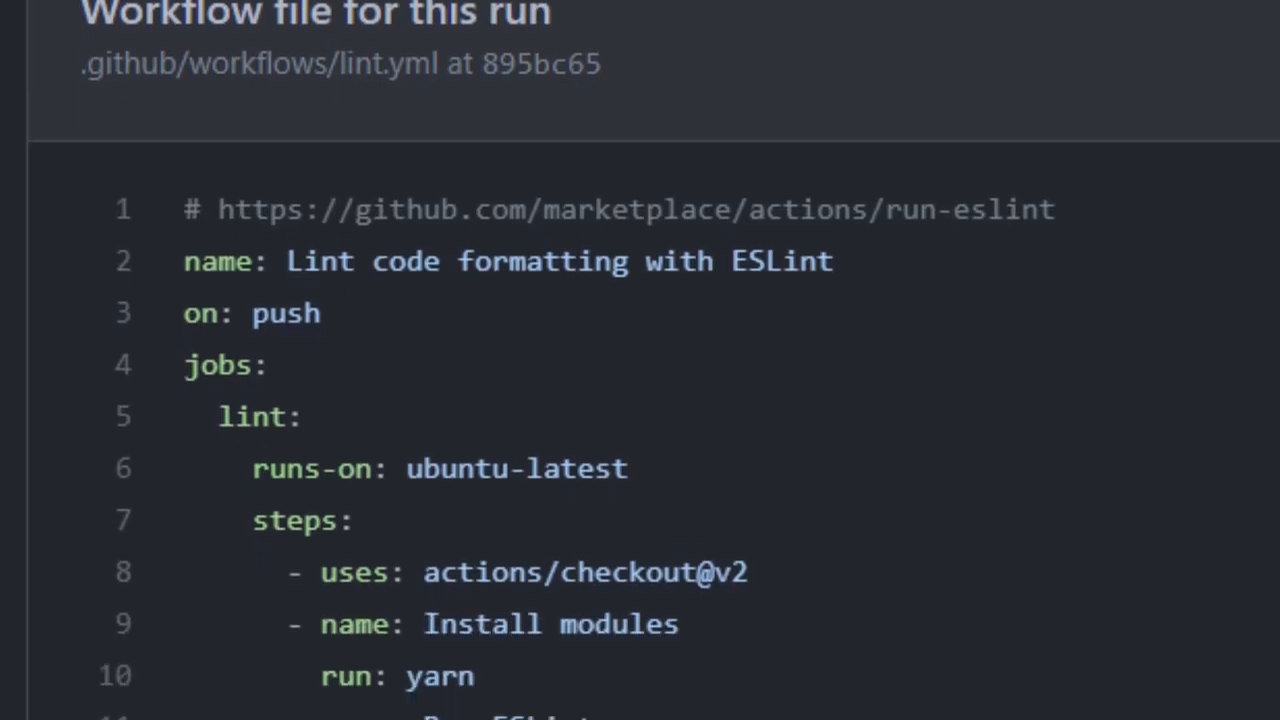
# Scroll through the lint.yml workflow file that runs ESLint on every push.
pyautogui.scroll(-3)
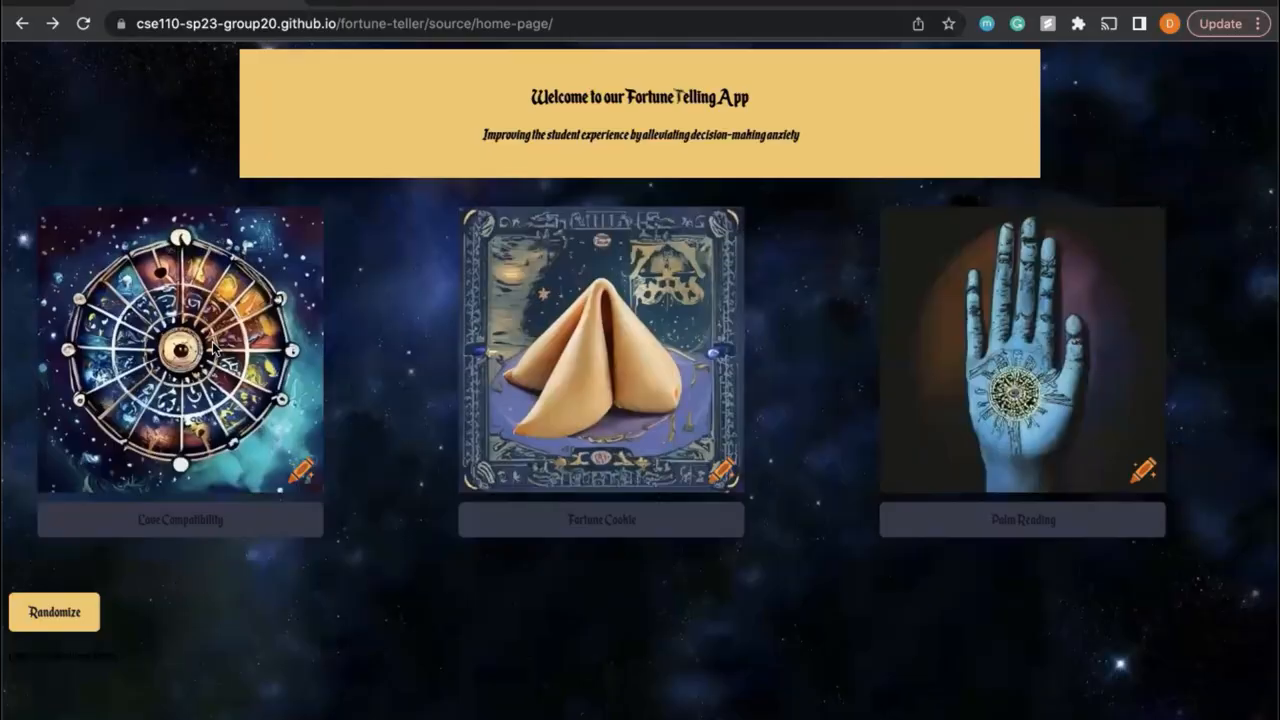
pyautogui.click(180, 350)
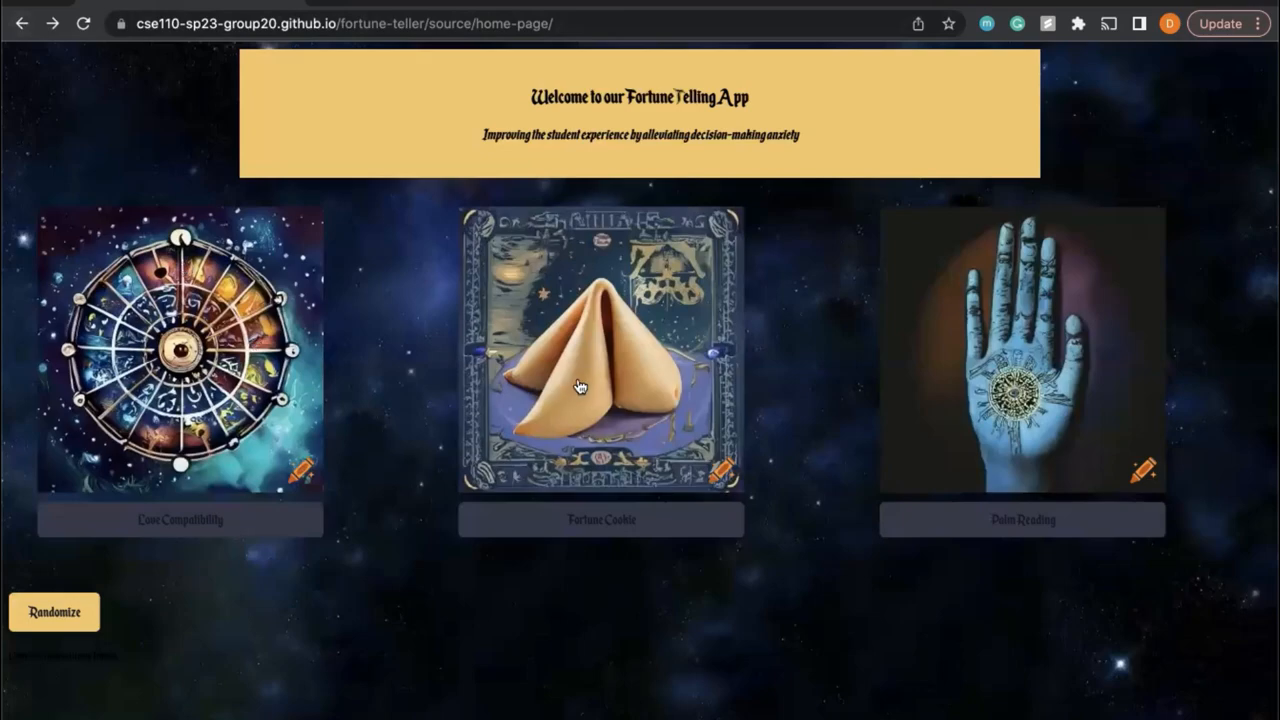
pyautogui.moveTo(668, 430)
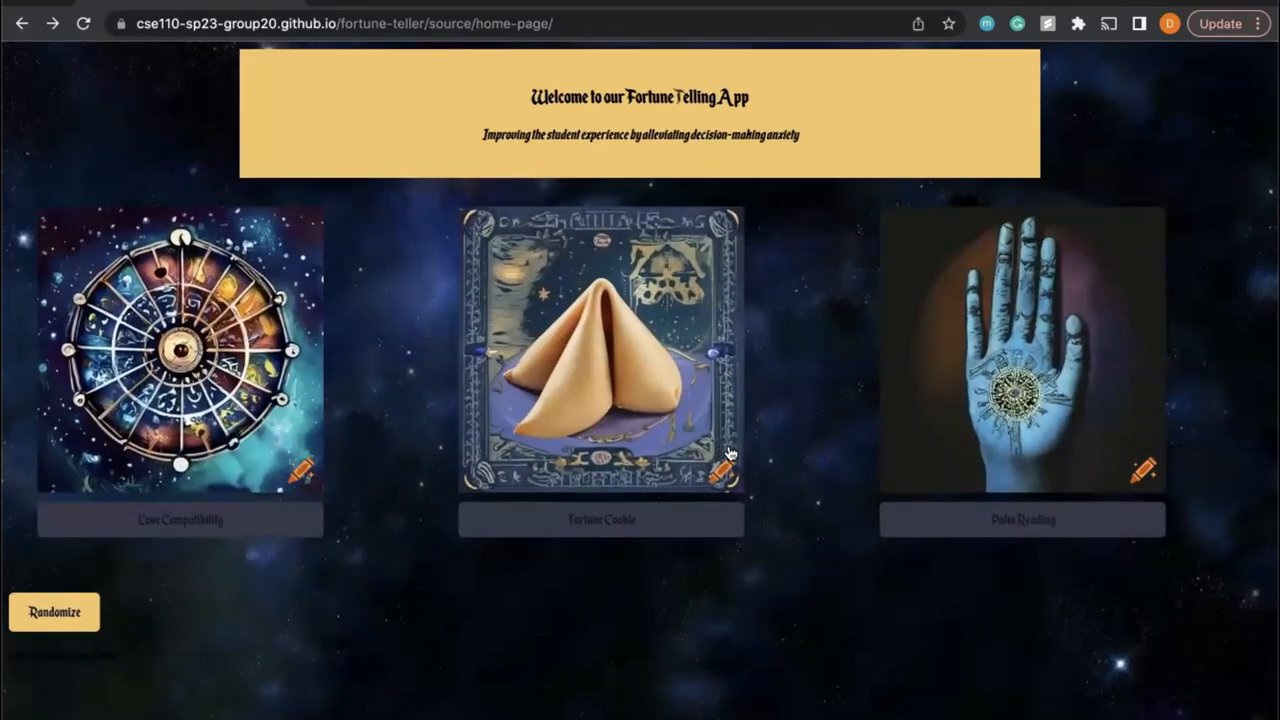
pyautogui.moveTo(714, 582)
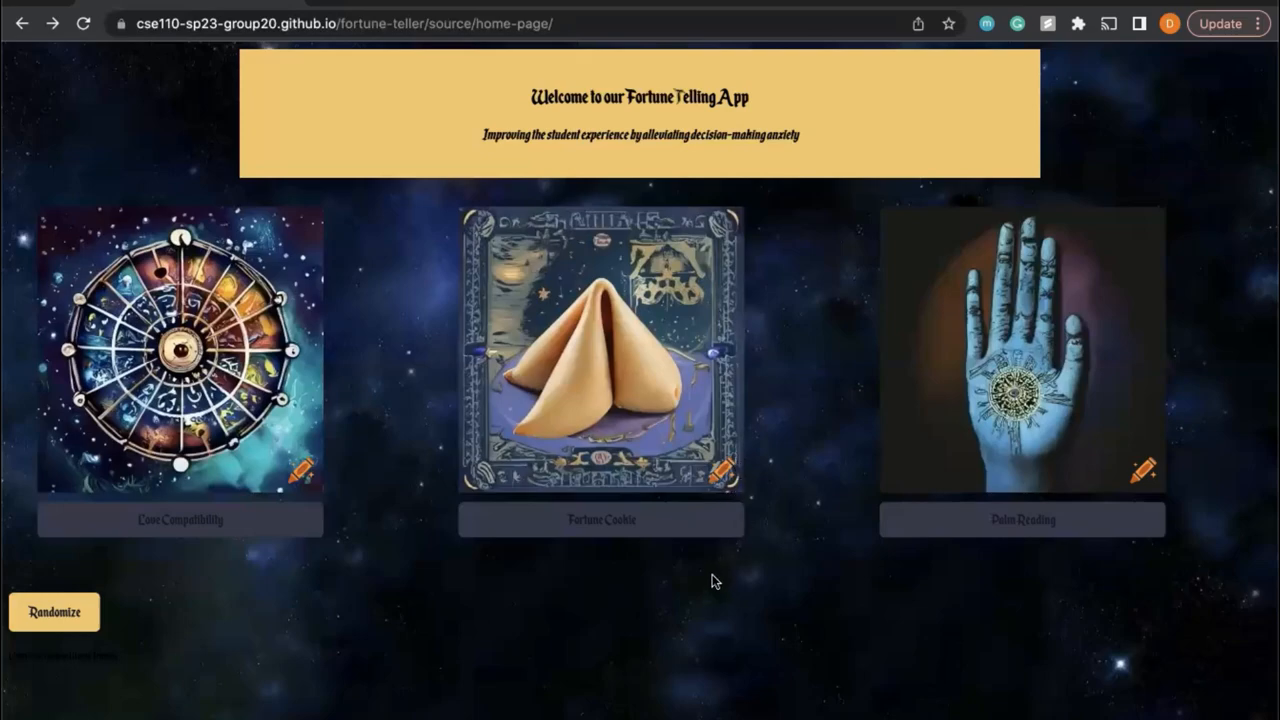
pyautogui.moveTo(456, 224)
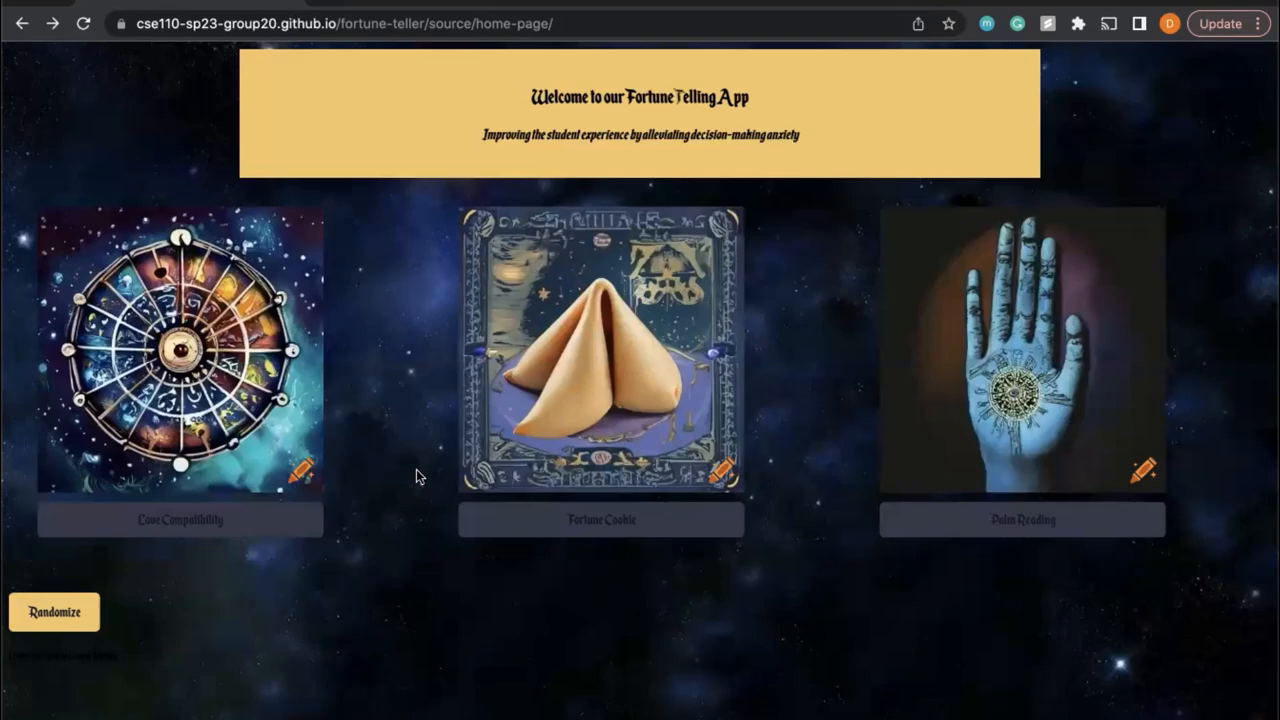
pyautogui.moveTo(1182, 374)
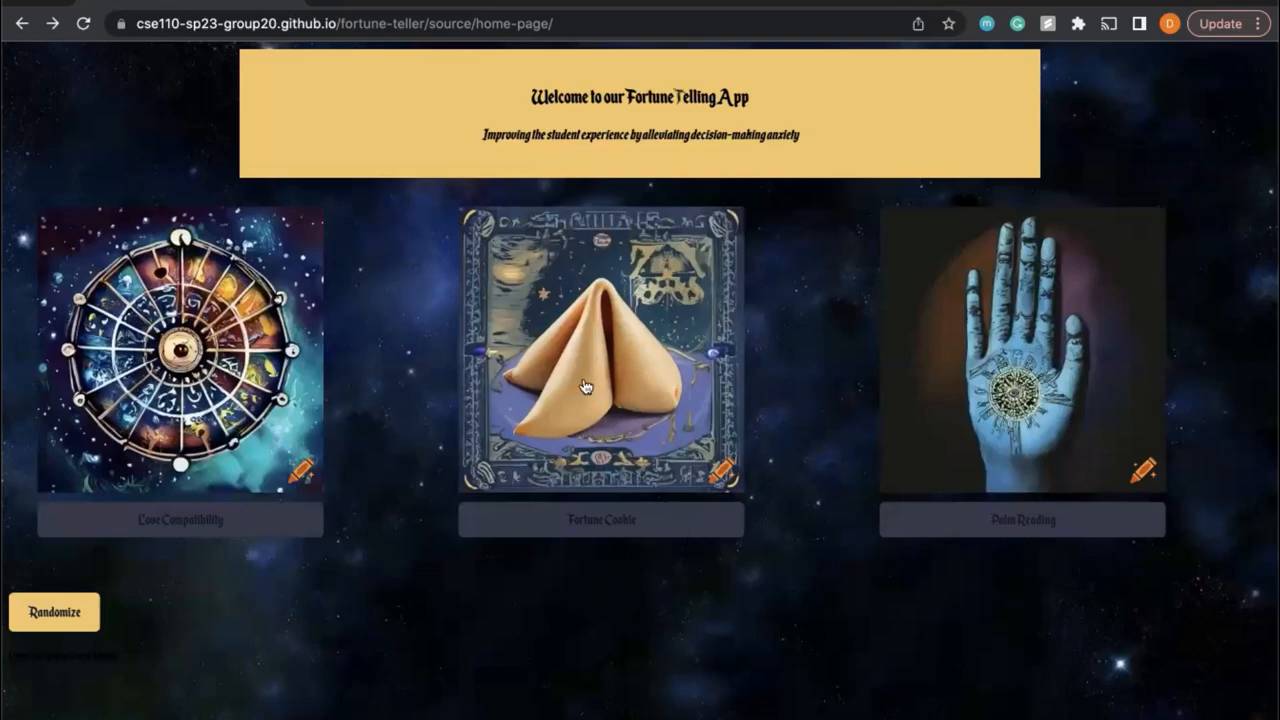
pyautogui.moveTo(368, 326)
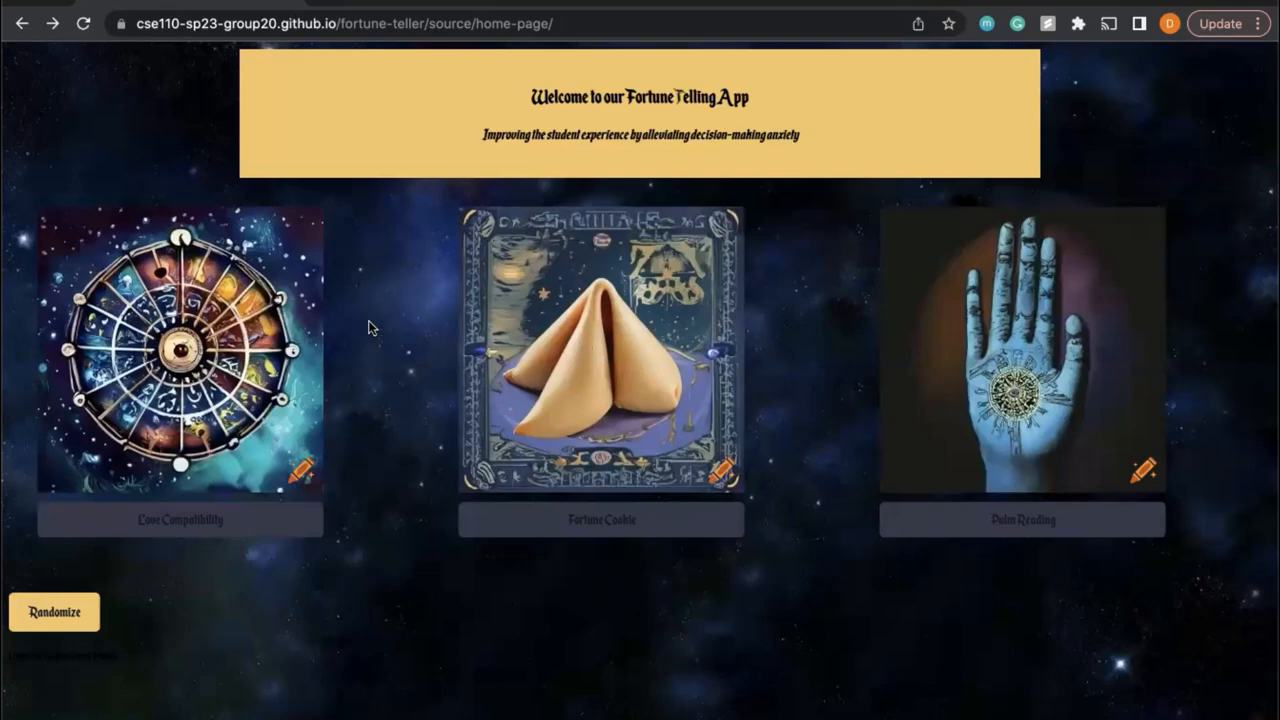